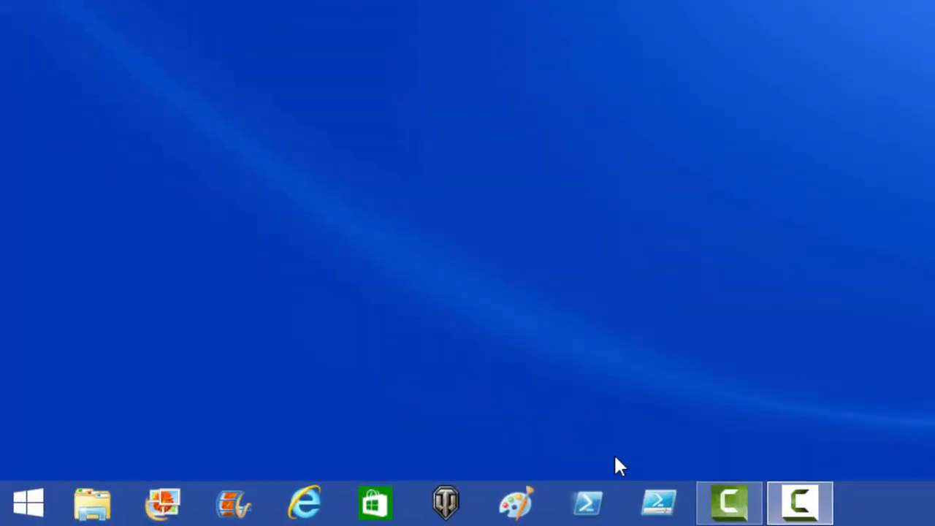
# Step: Launch Windows PowerShell as Administrator from the taskbar icon's context menu
pyautogui.rightClick(588, 503)
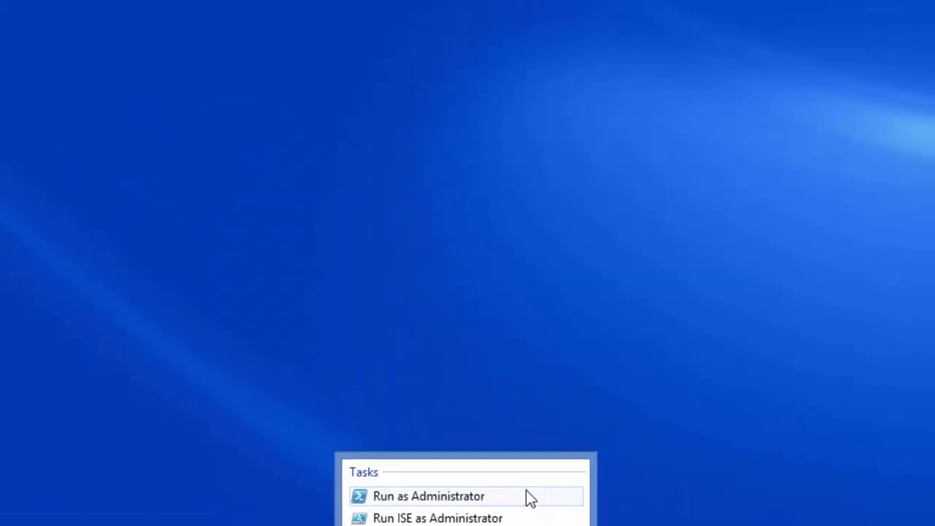
pyautogui.click(428, 496)
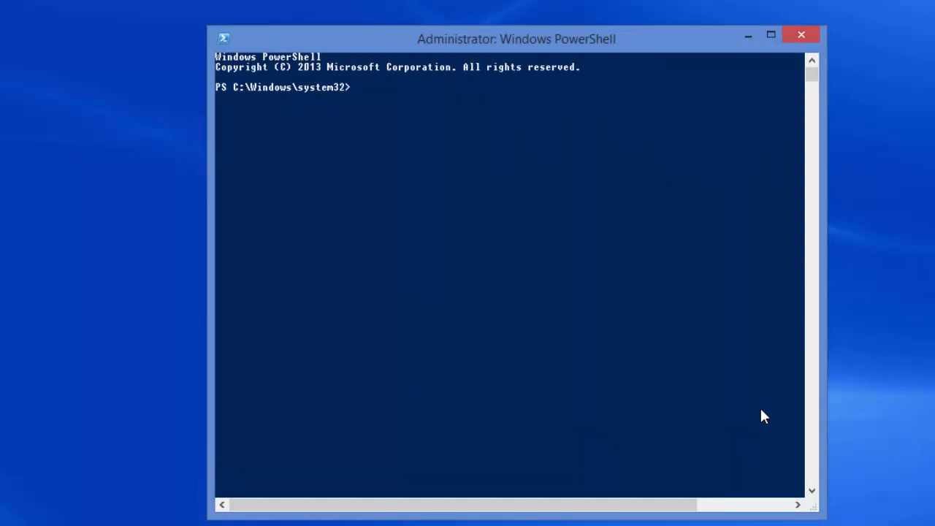
pyautogui.moveTo(430, 223)
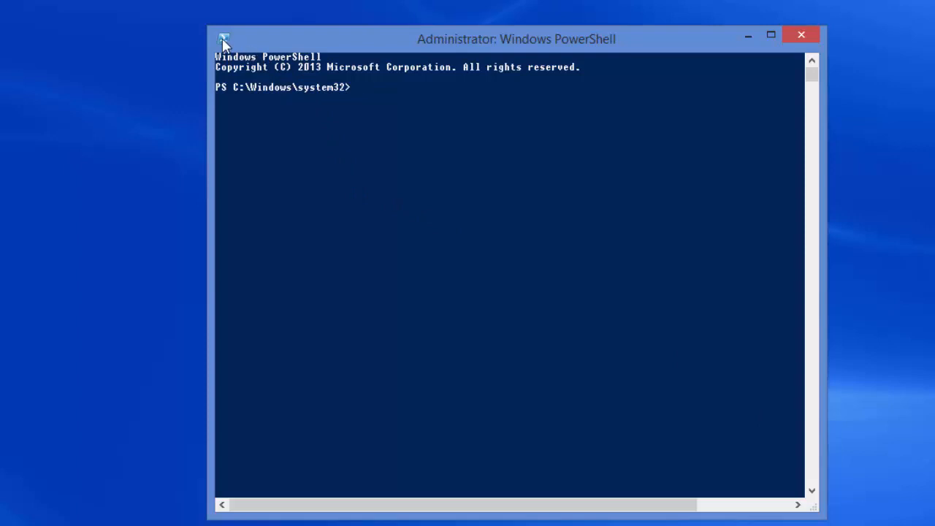
# Step: Open the console Properties from the window menu, move it aside, and view Colors
pyautogui.click(224, 39)
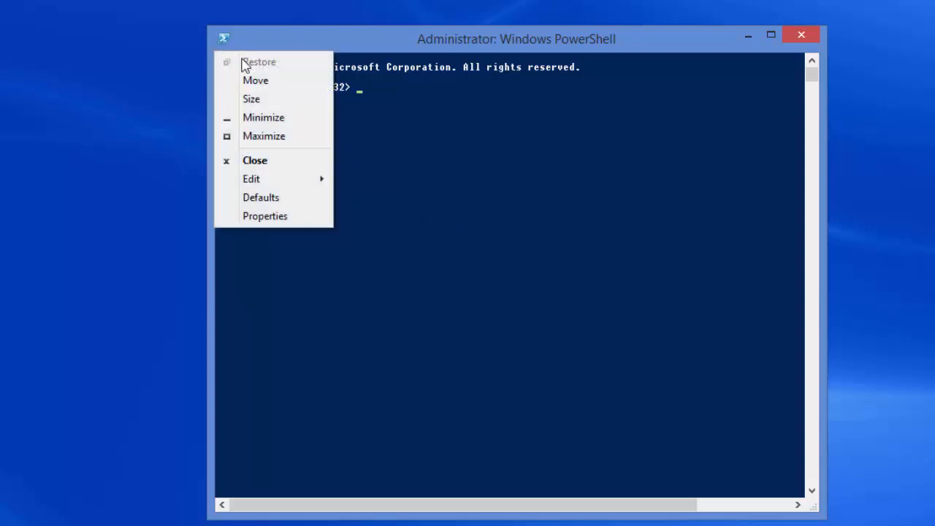
pyautogui.click(265, 215)
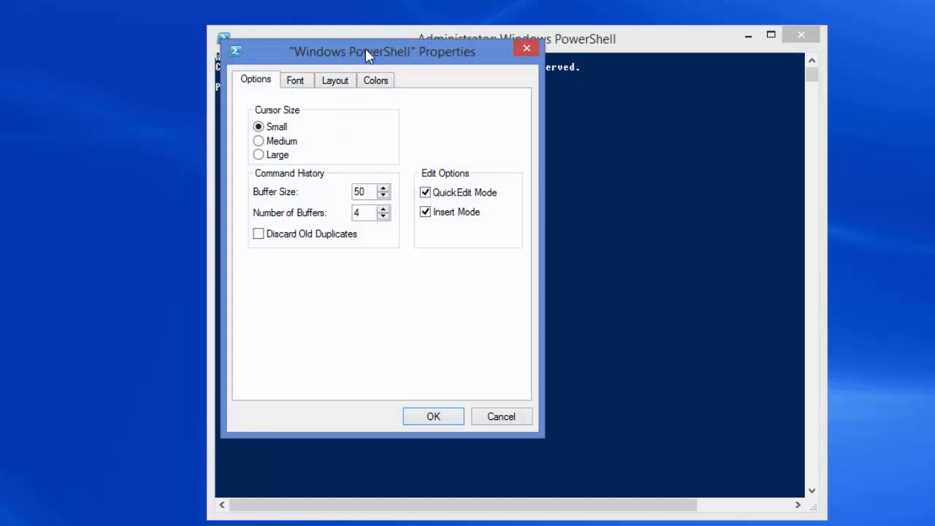
pyautogui.moveTo(365, 52); pyautogui.dragTo(575, 94)
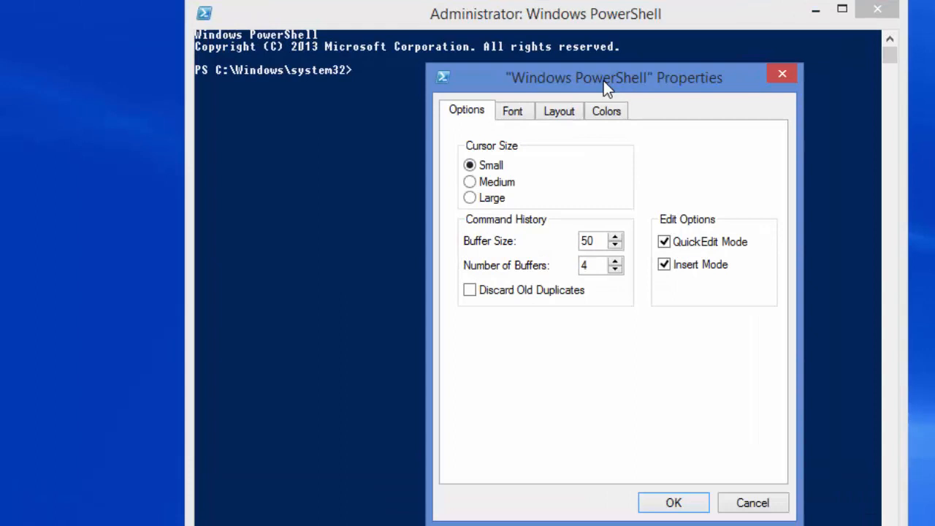
pyautogui.moveTo(563, 227)
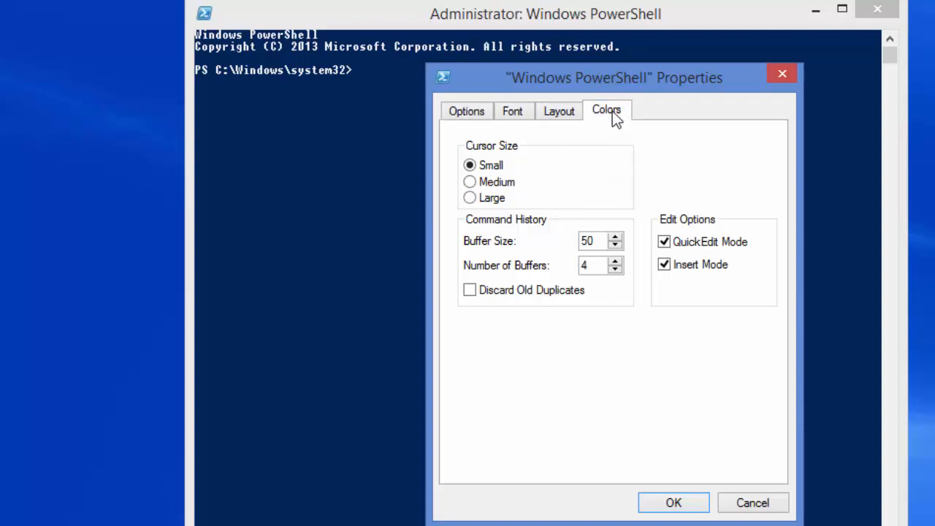
pyautogui.click(606, 112)
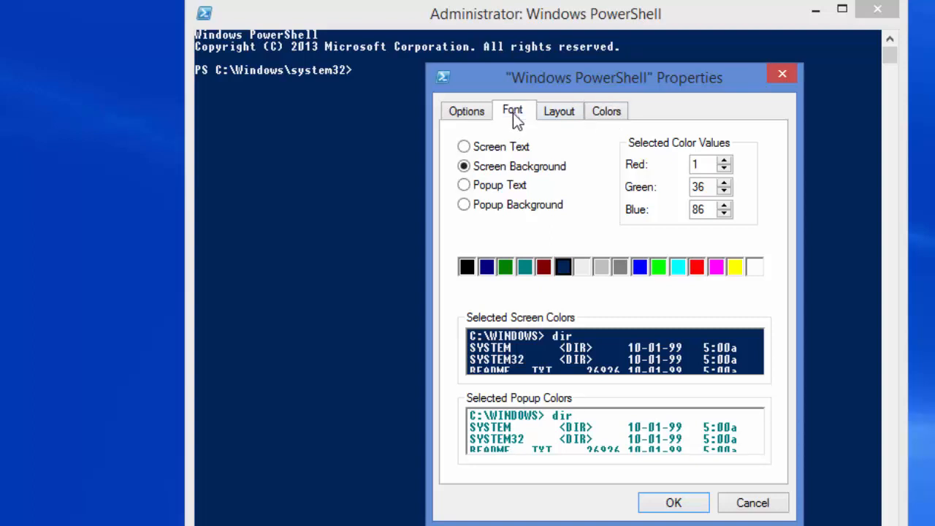
# Step: View the Font settings, showing Raster Fonts at 7 x 12
pyautogui.click(511, 110)
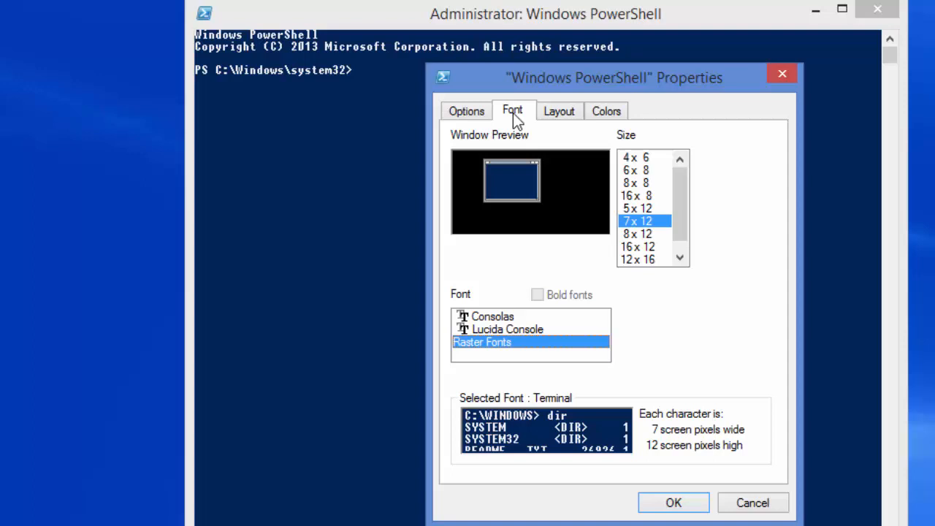
pyautogui.moveTo(527, 228)
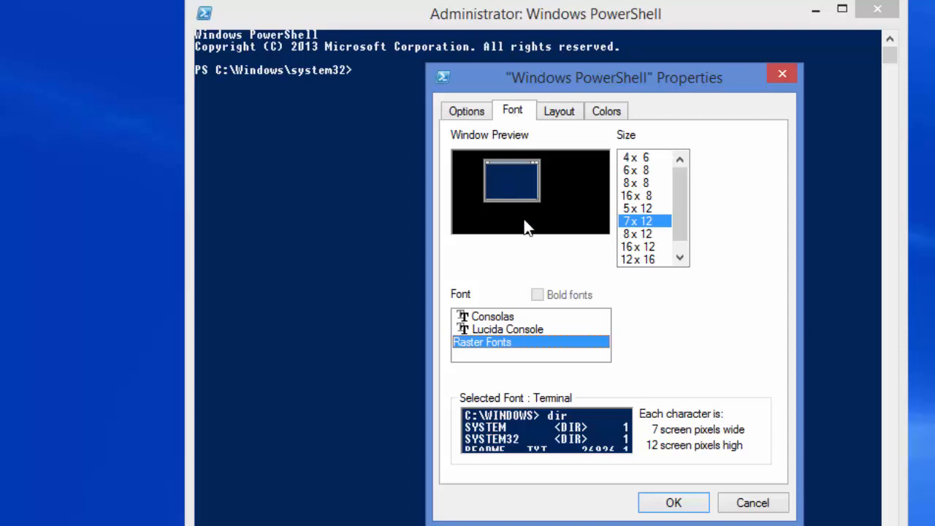
pyautogui.moveTo(622, 350)
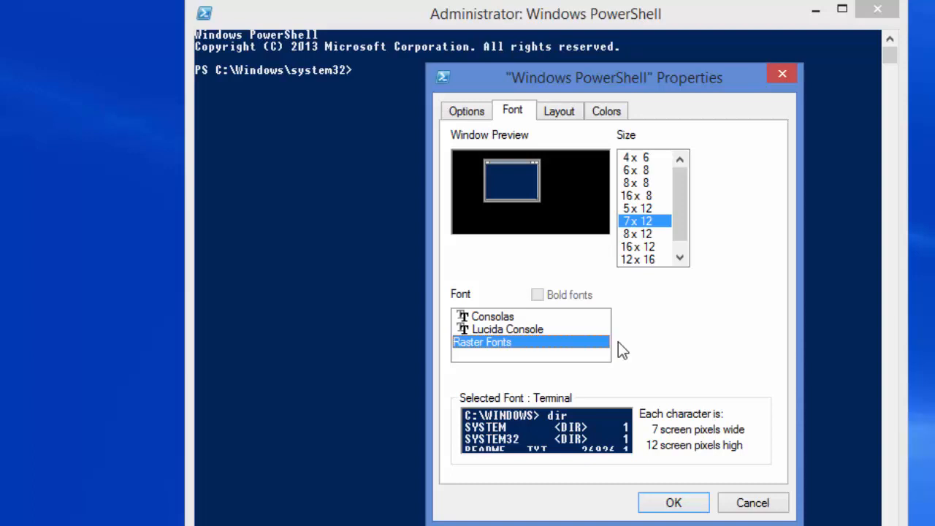
pyautogui.moveTo(634, 86)
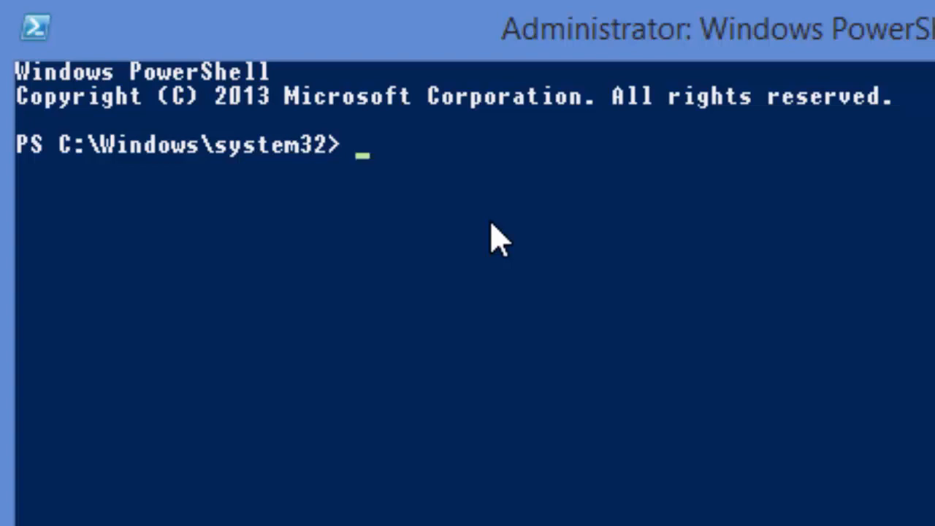
# Step: Return to the console, where two stray quote characters land at the prompt
pyautogui.write("'")
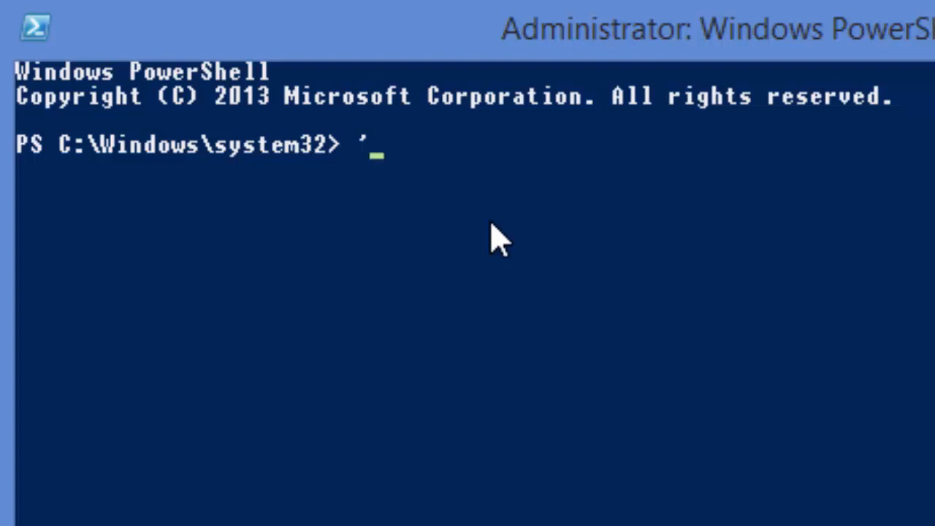
pyautogui.write("'")
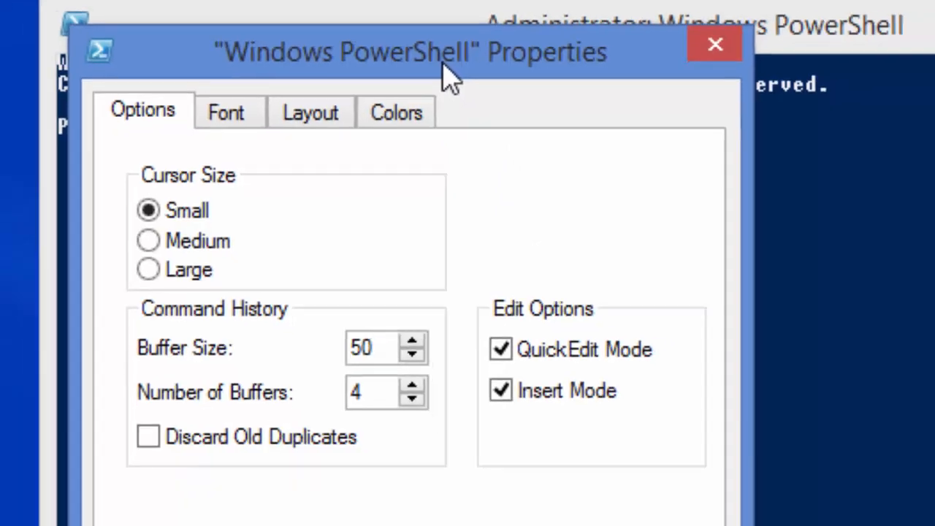
# Step: Switch the console font to Lucida Console and delete the two stray quotes
pyautogui.click(225, 111)
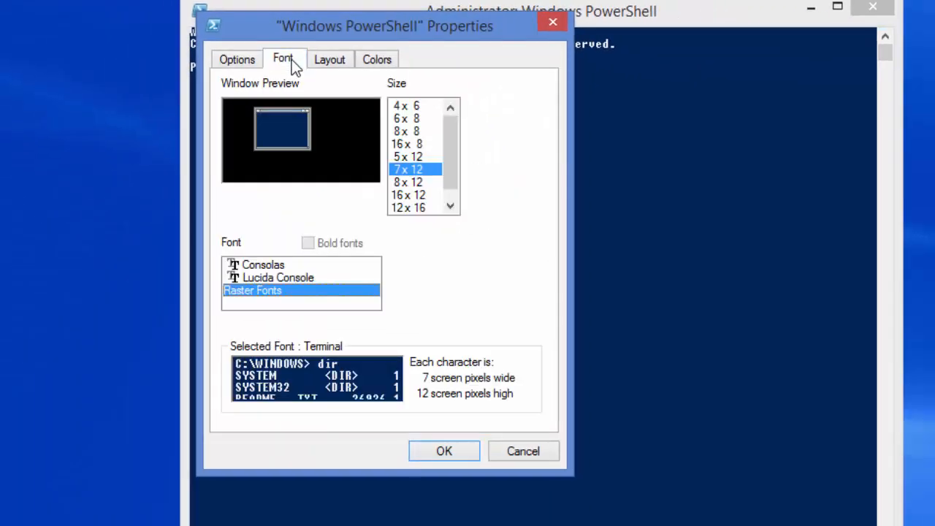
pyautogui.moveTo(322, 285)
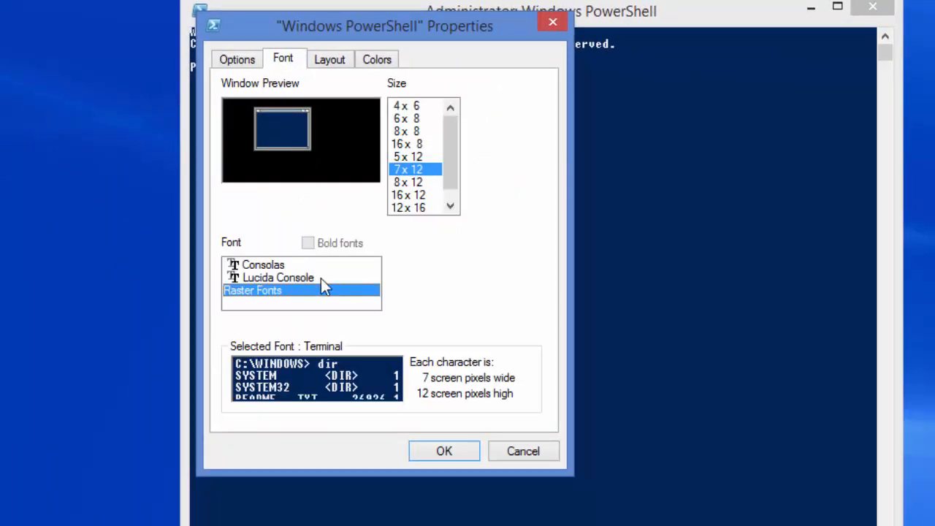
pyautogui.click(277, 277)
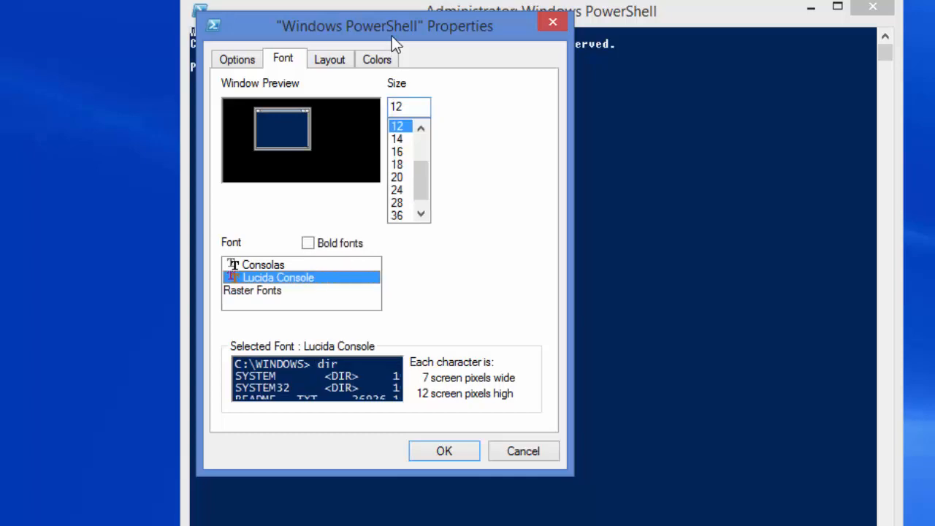
pyautogui.moveTo(385, 26); pyautogui.dragTo(606, 78)
pyautogui.write('``')
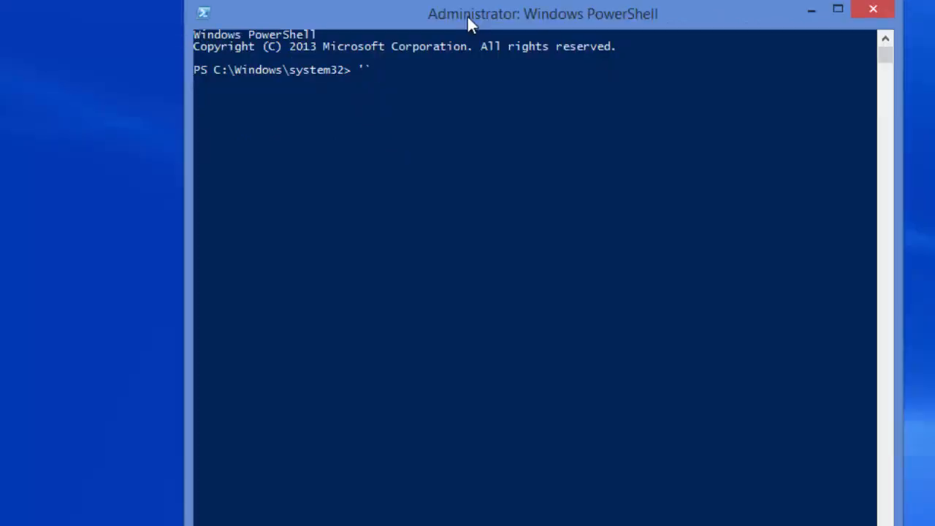
pyautogui.press('Backspace')
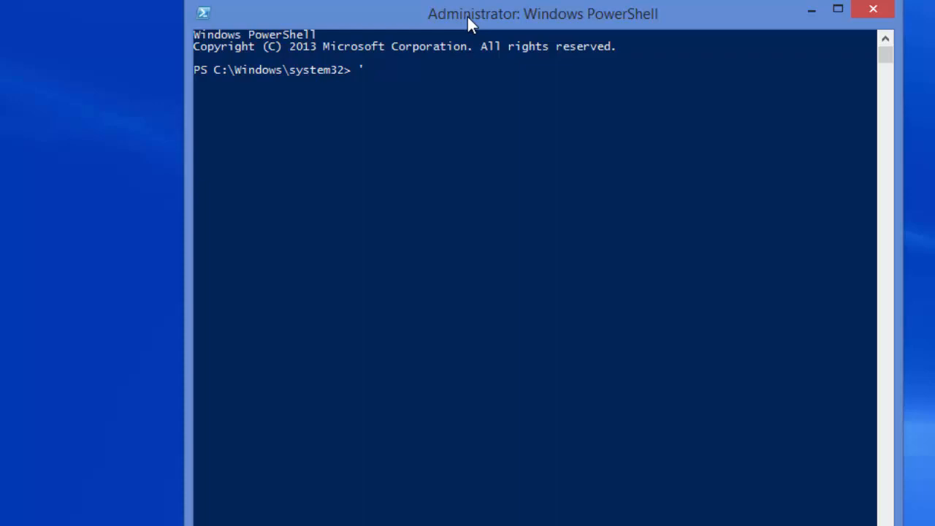
pyautogui.press('Backspace')
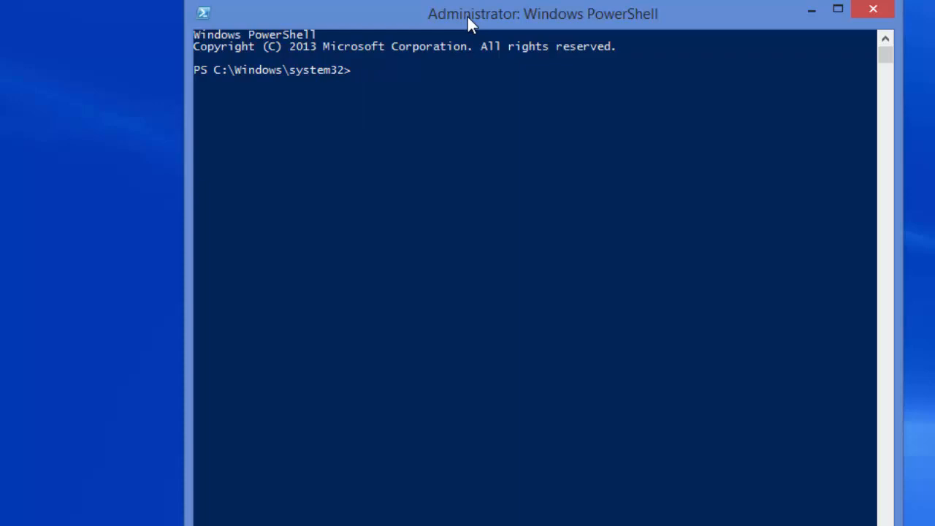
# Step: Try a larger Lucida Console font size of 14 in the console Properties
pyautogui.click(203, 13)
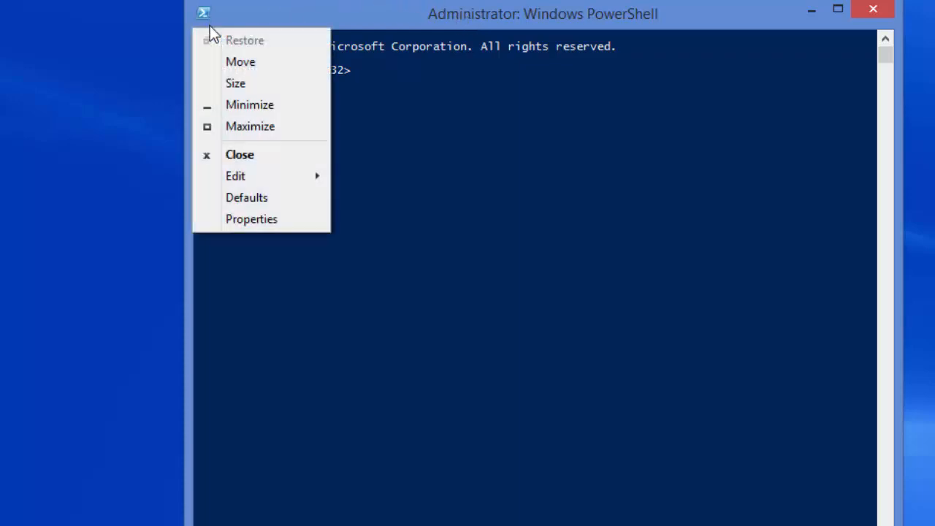
pyautogui.click(252, 219)
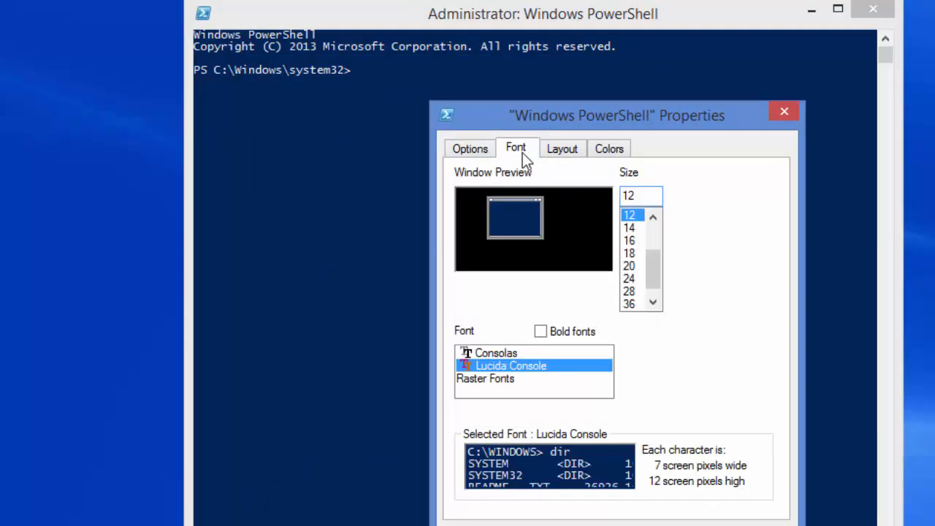
pyautogui.moveTo(570, 374)
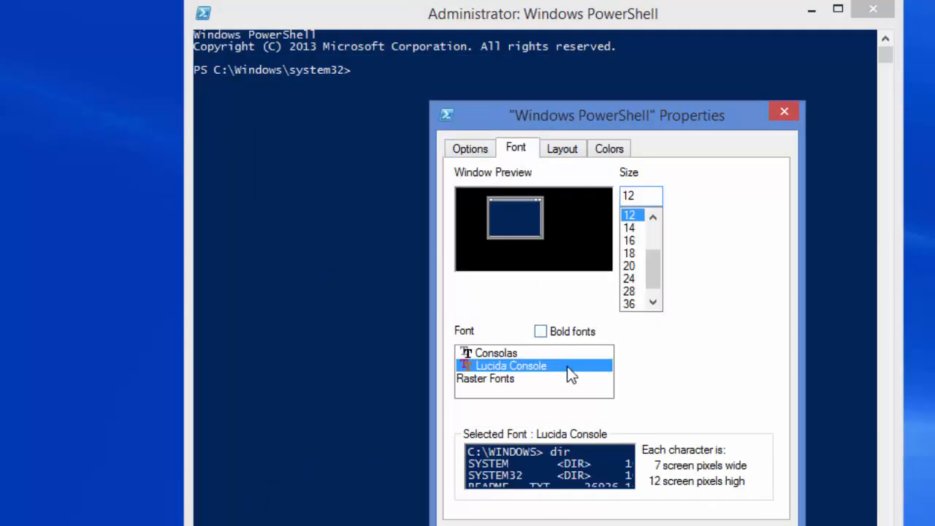
pyautogui.moveTo(679, 223)
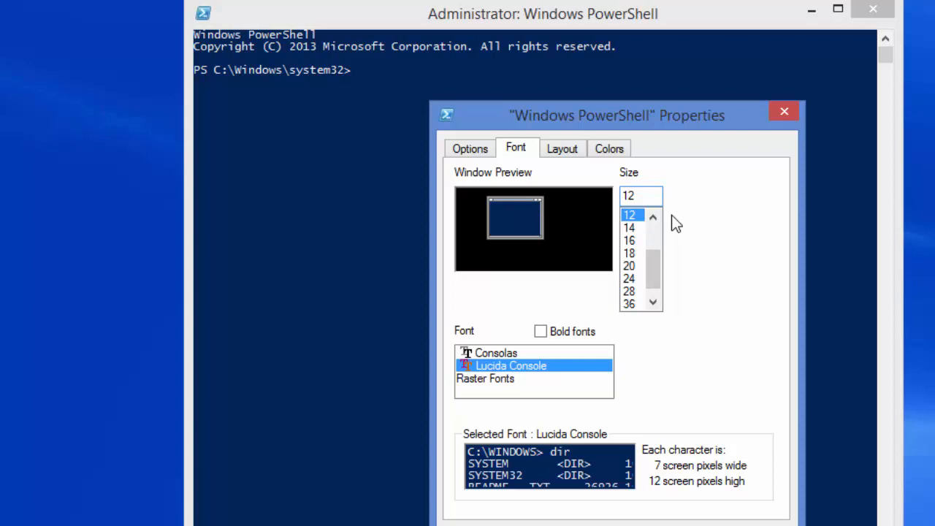
pyautogui.click(629, 227)
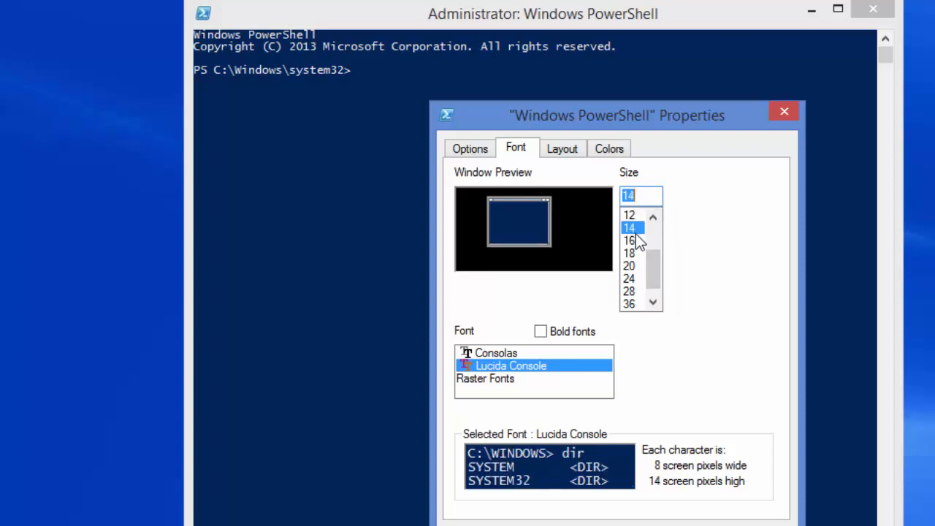
pyautogui.click(629, 240)
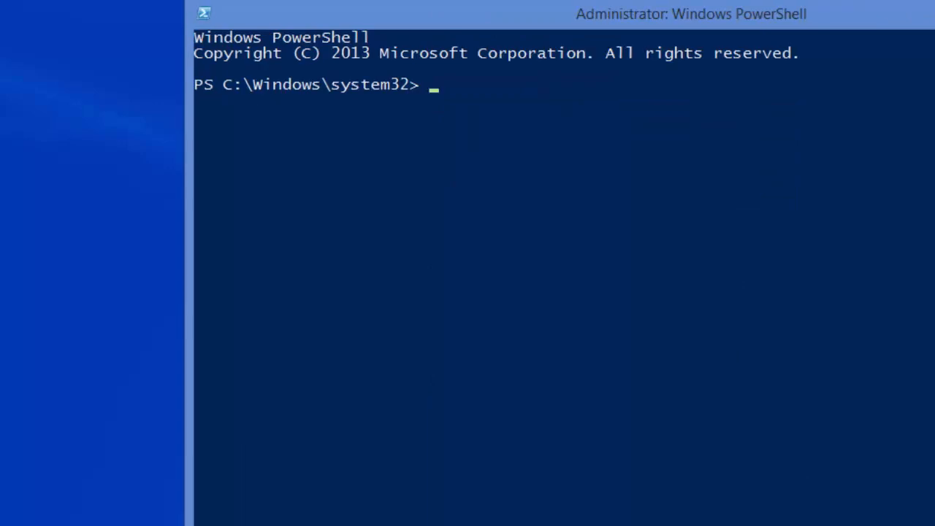
# Step: Set the Lucida Console font size back to 12
pyautogui.click(204, 13)
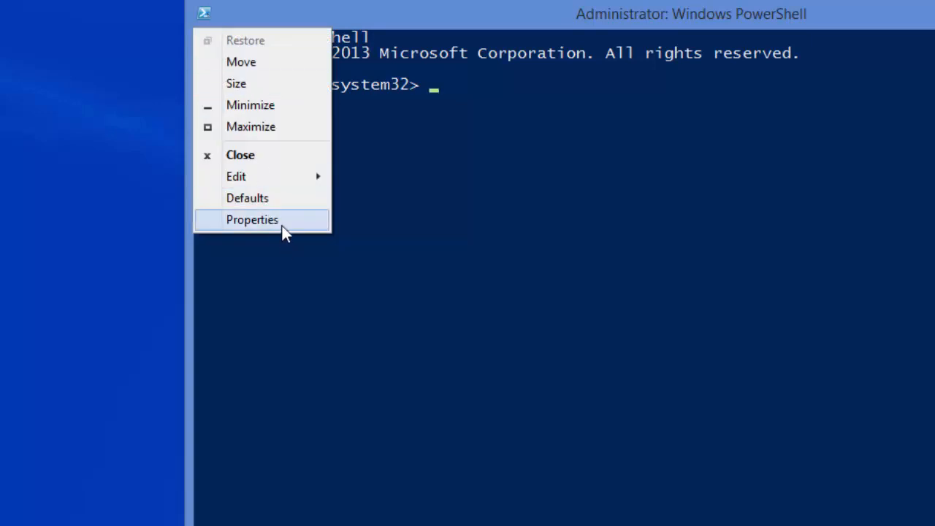
pyautogui.click(252, 219)
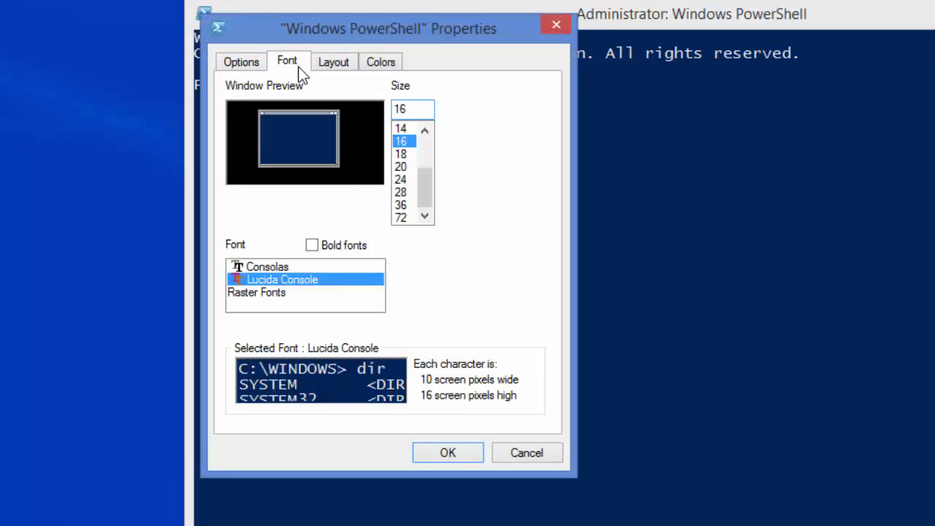
pyautogui.click(424, 130)
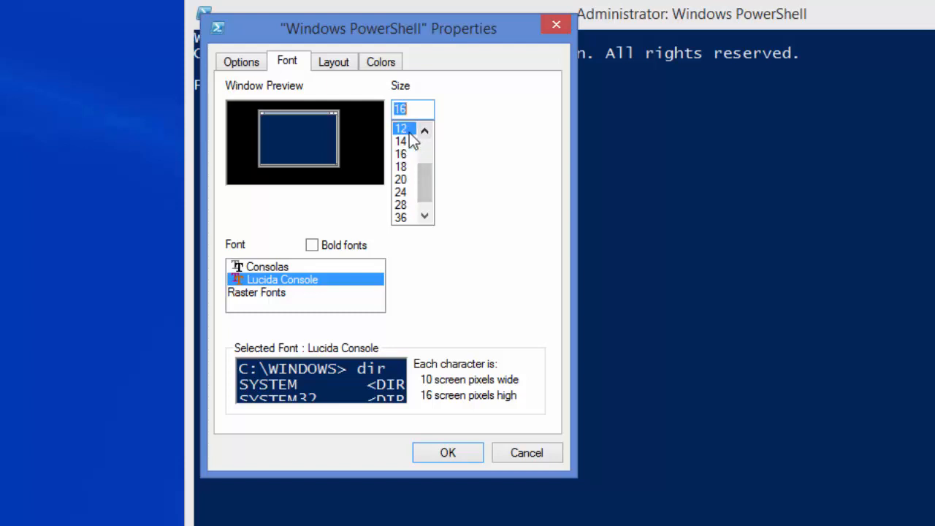
pyautogui.click(447, 452)
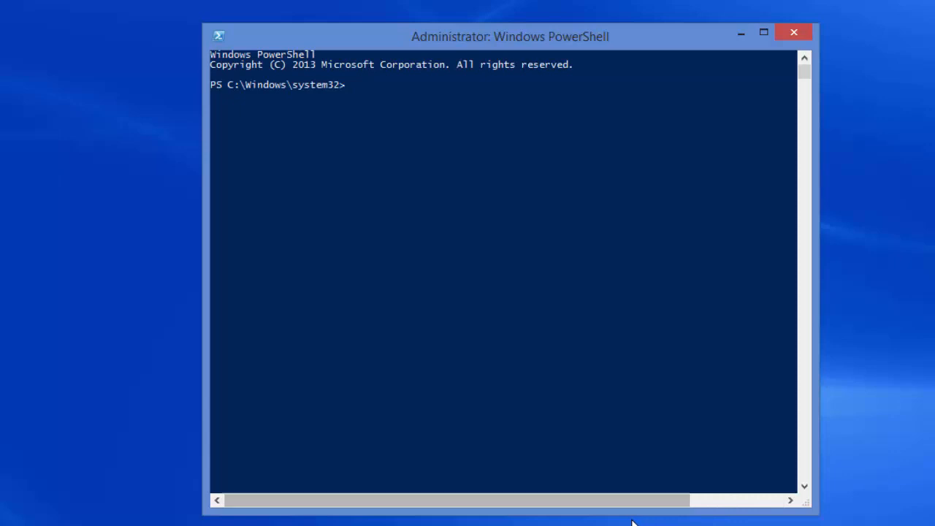
pyautogui.moveTo(538, 449)
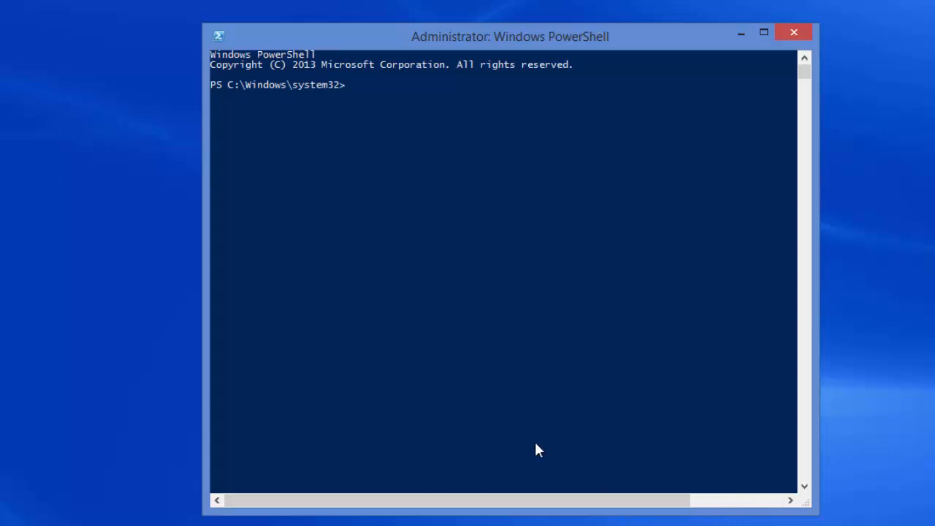
# Step: Run 'help get-process' in the console
pyautogui.write('hel')
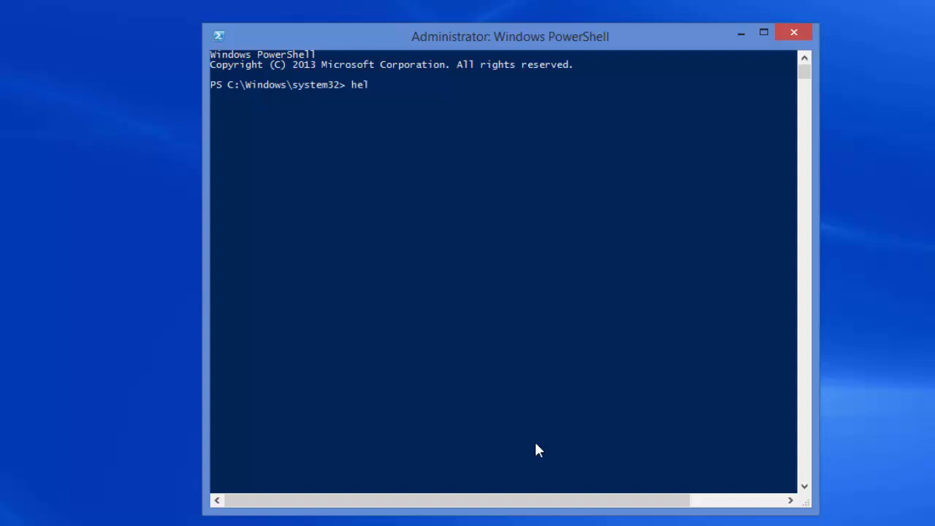
pyautogui.write('p get-pr')
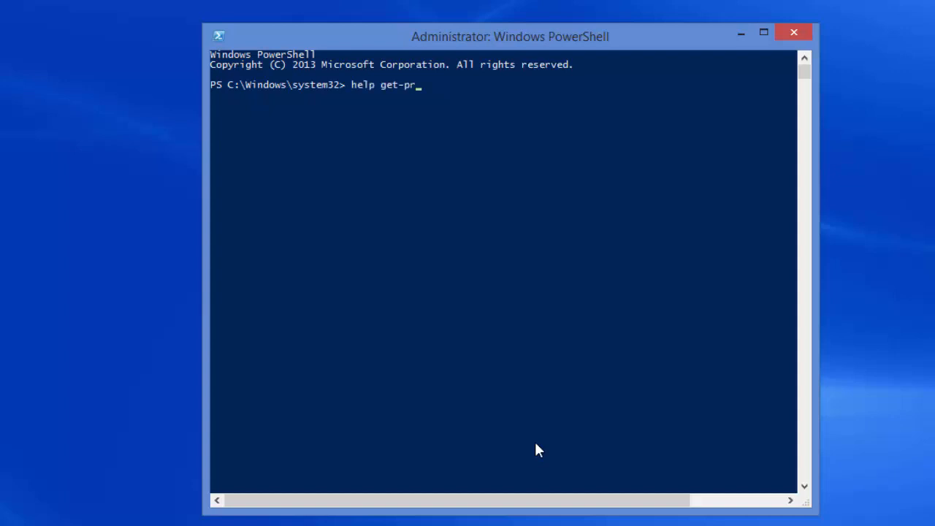
pyautogui.write('ocess')
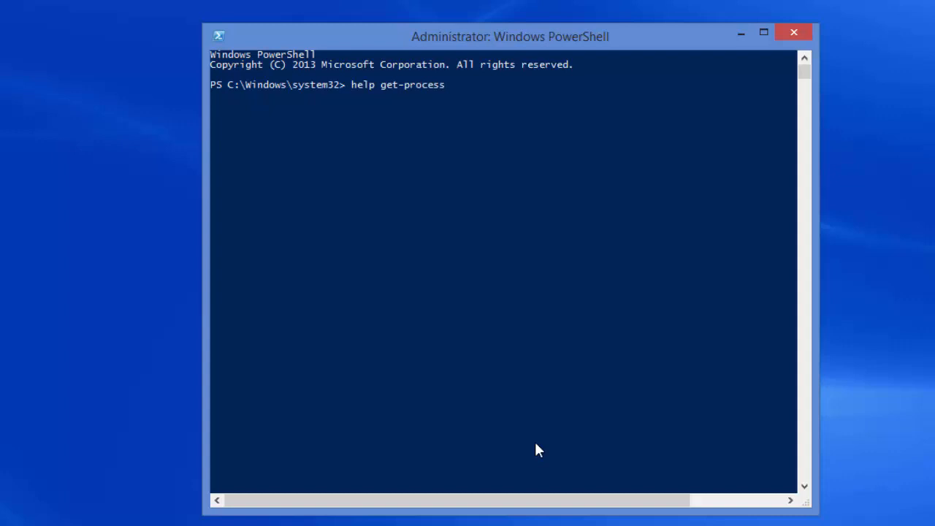
pyautogui.press('Return')
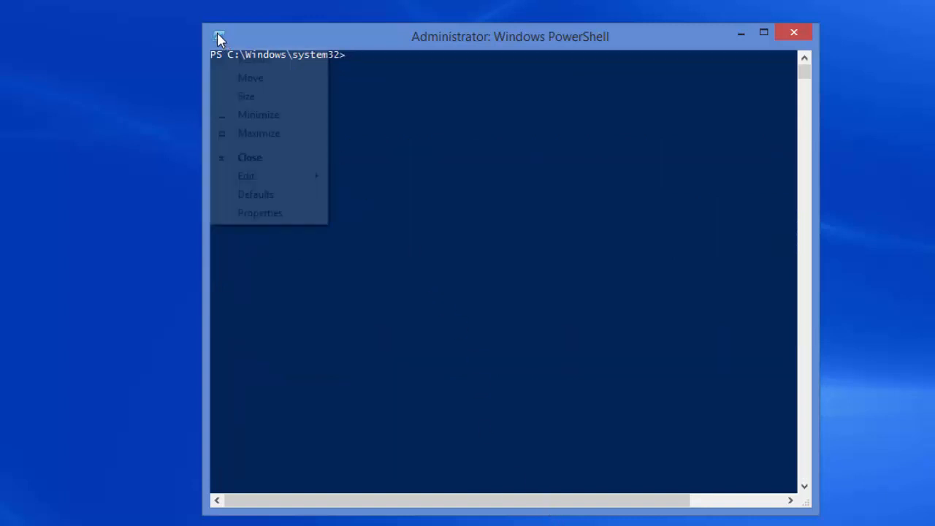
# Step: Raise the Layout window width to 120 to match the buffer width, and apply
pyautogui.click(260, 213)
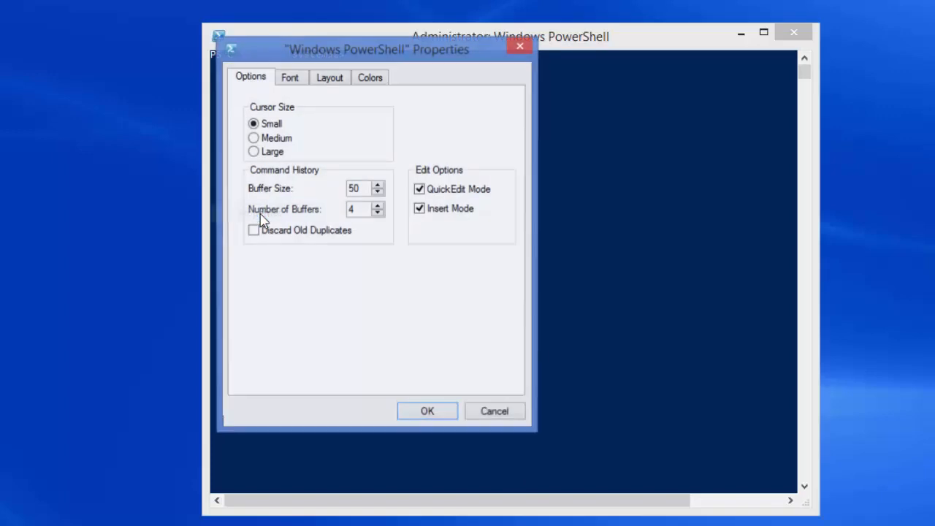
pyautogui.moveTo(336, 84)
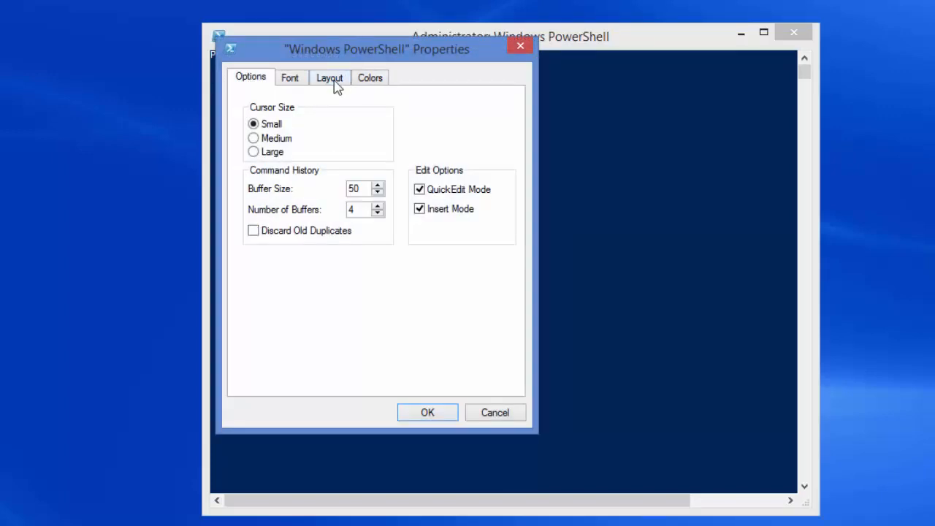
pyautogui.click(329, 78)
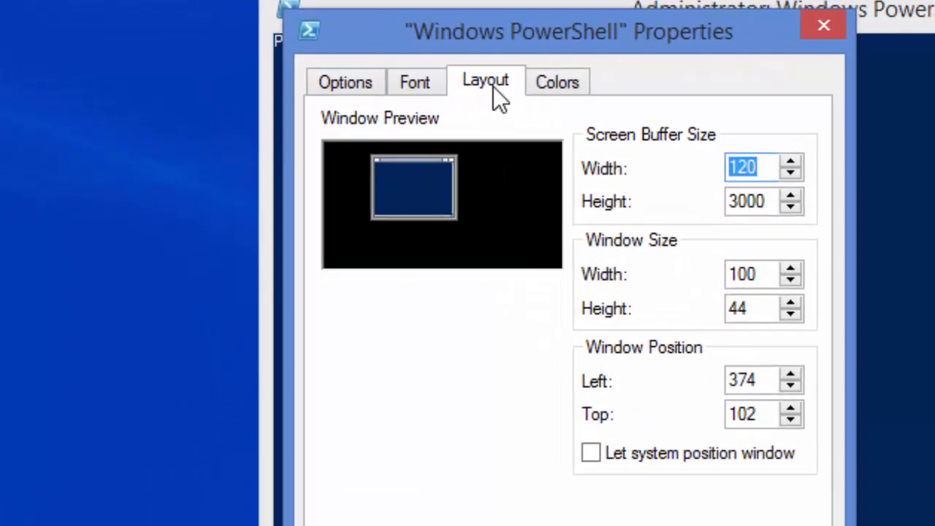
pyautogui.moveTo(668, 162)
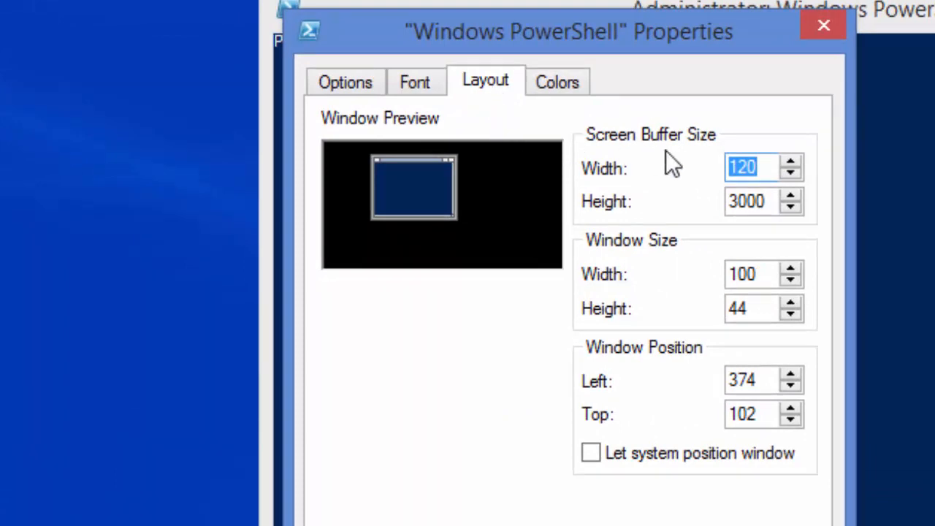
pyautogui.moveTo(665, 179)
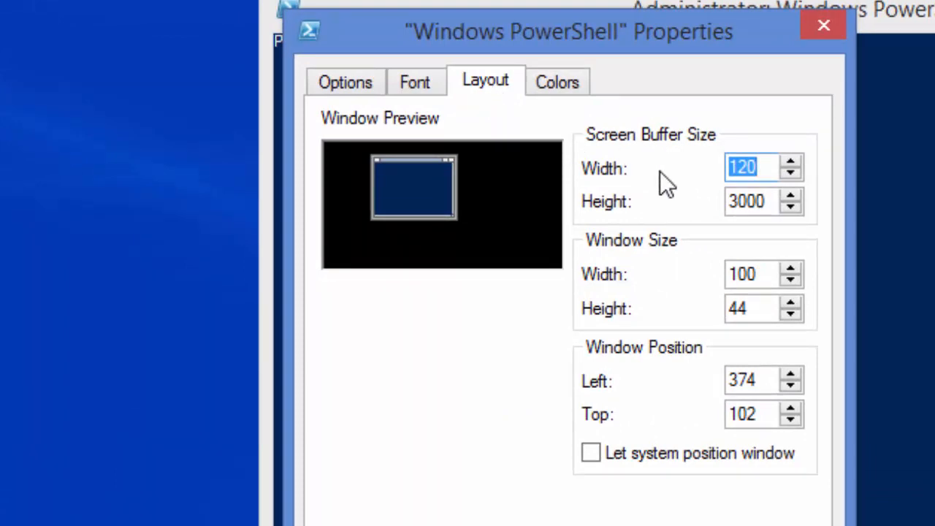
pyautogui.moveTo(705, 186)
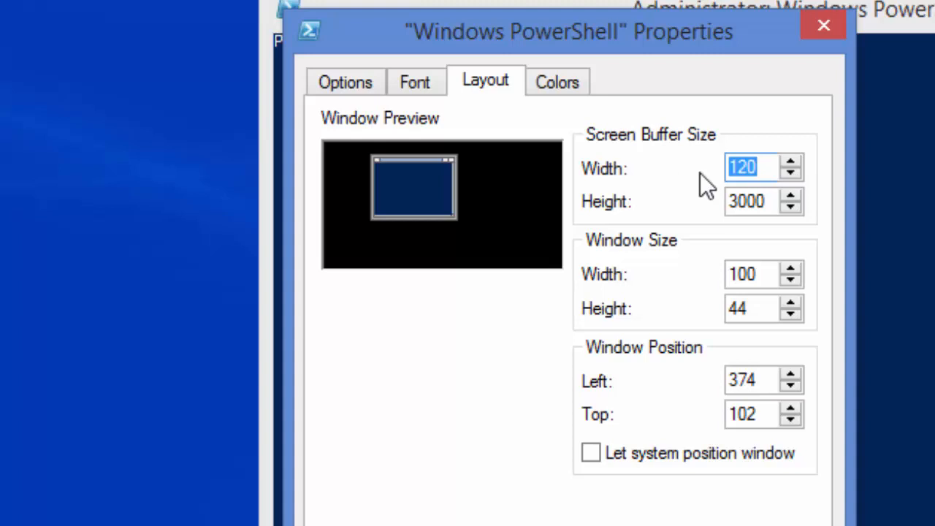
pyautogui.moveTo(701, 252)
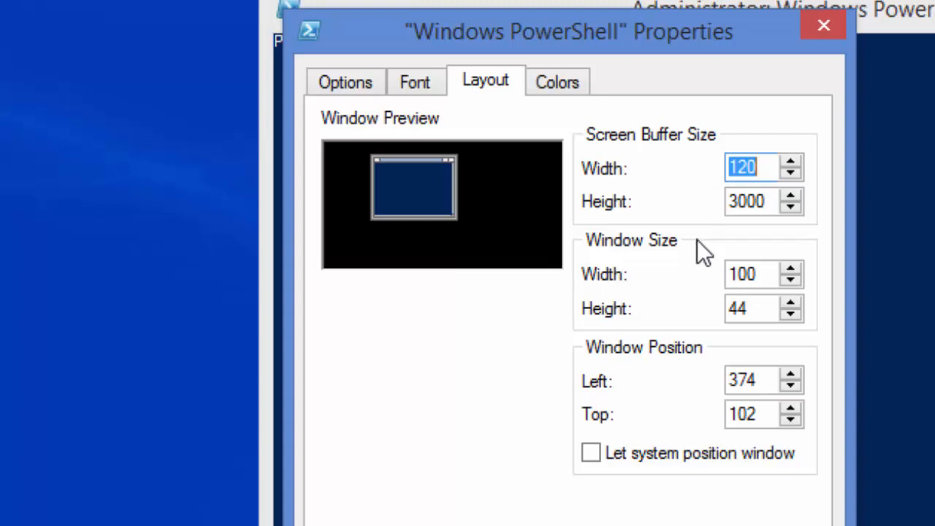
pyautogui.moveTo(731, 289)
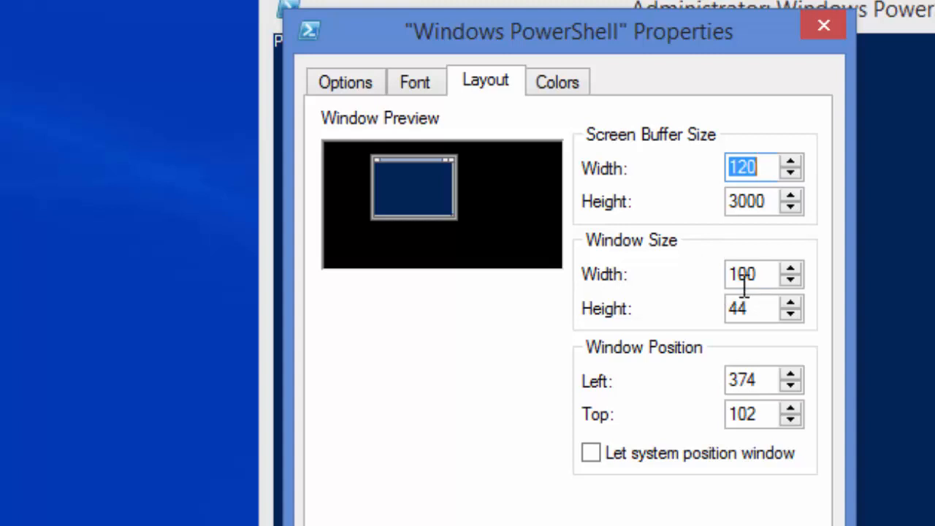
pyautogui.click(742, 274)
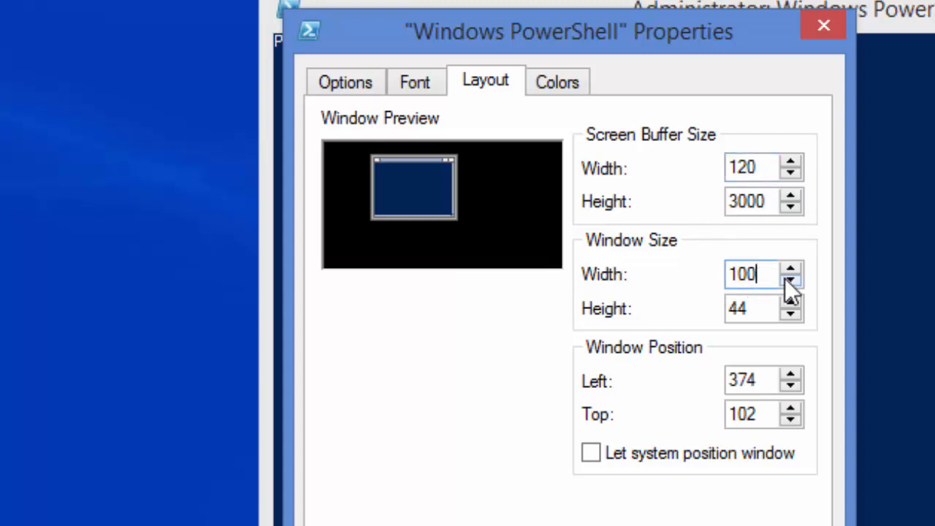
pyautogui.click(790, 269)
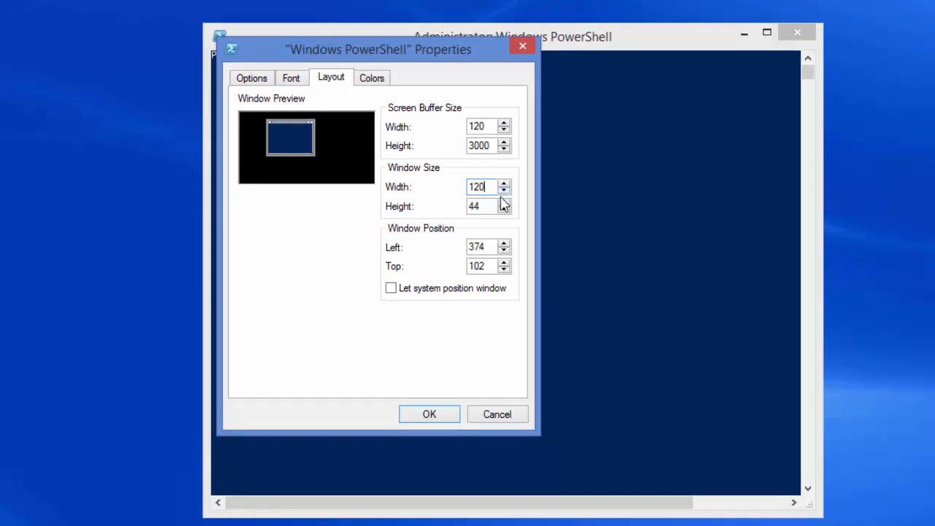
pyautogui.click(429, 414)
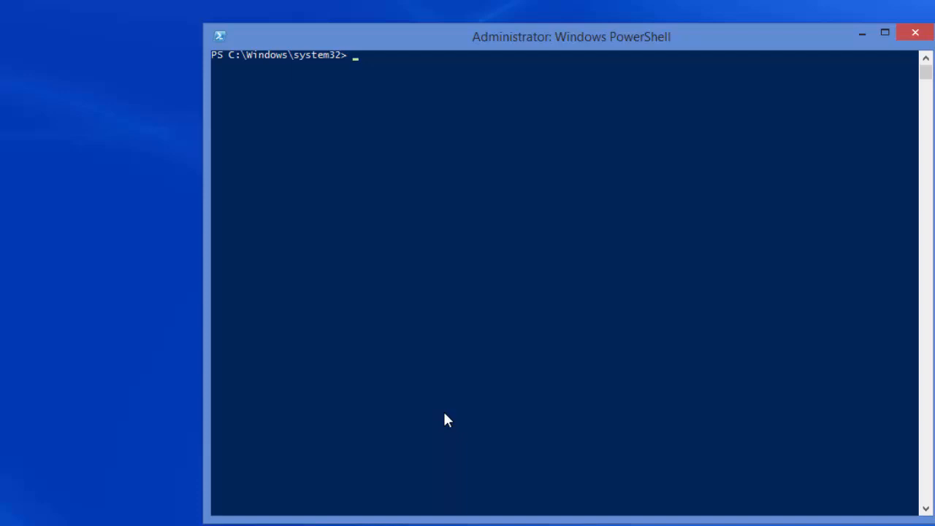
# Step: Run 'help get-process' again to confirm output fits without a horizontal scrollbar
pyautogui.write('he')
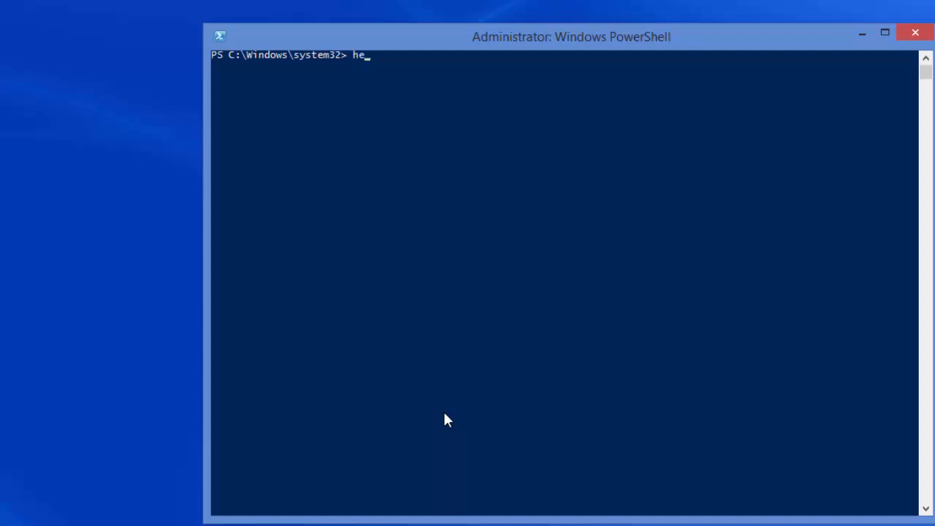
pyautogui.write('lp get-pr')
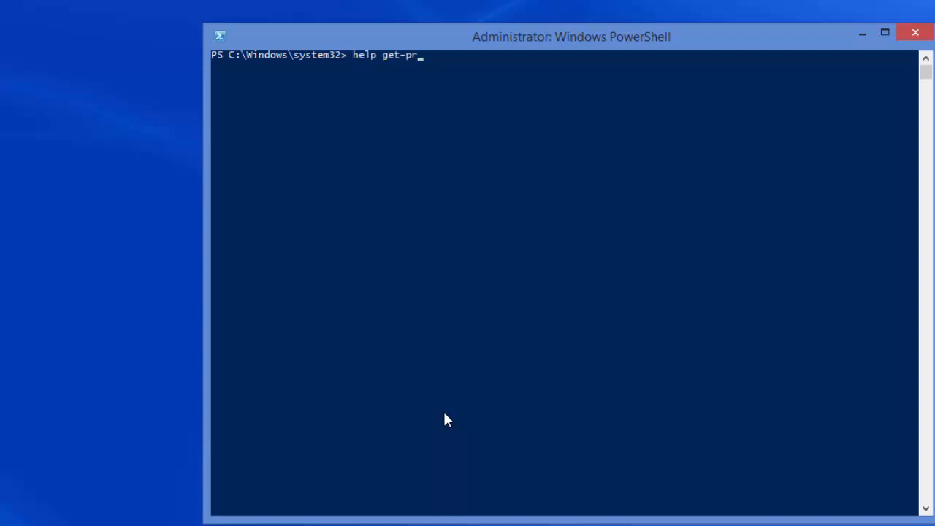
pyautogui.write('ocess')
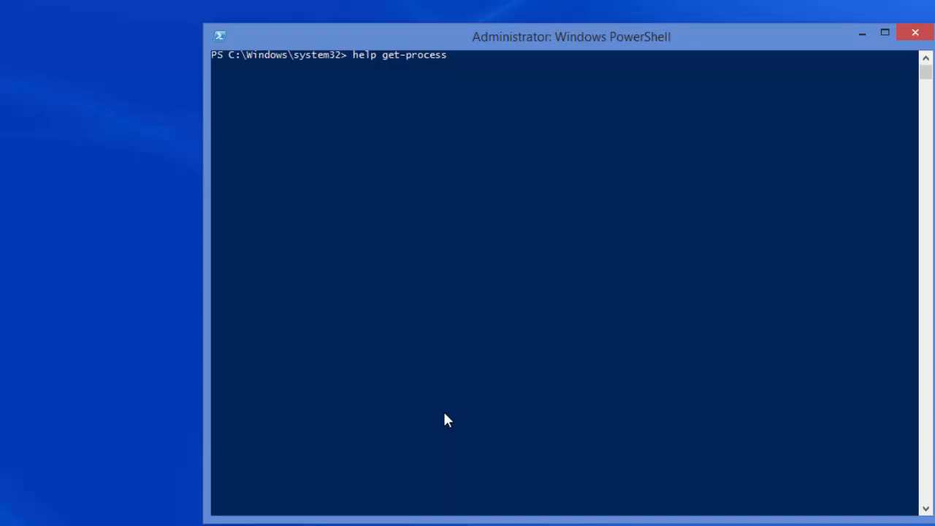
pyautogui.press('Return')
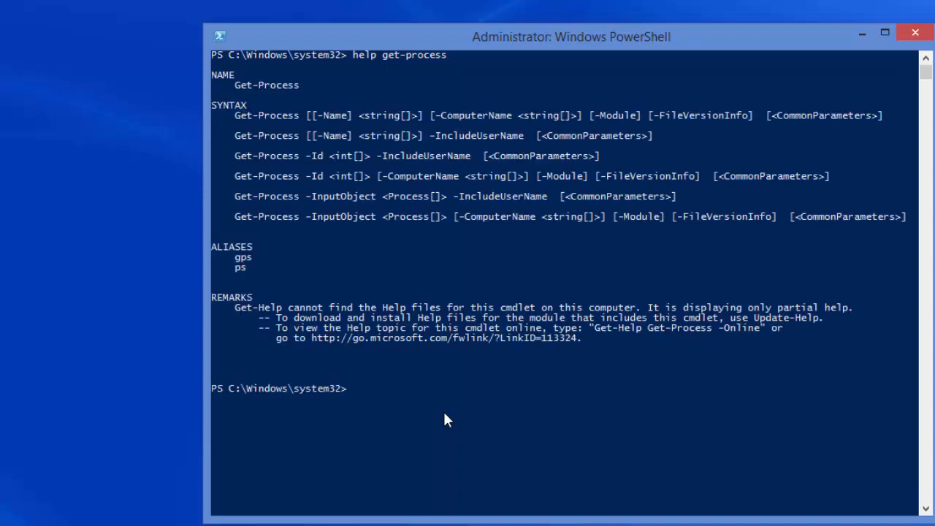